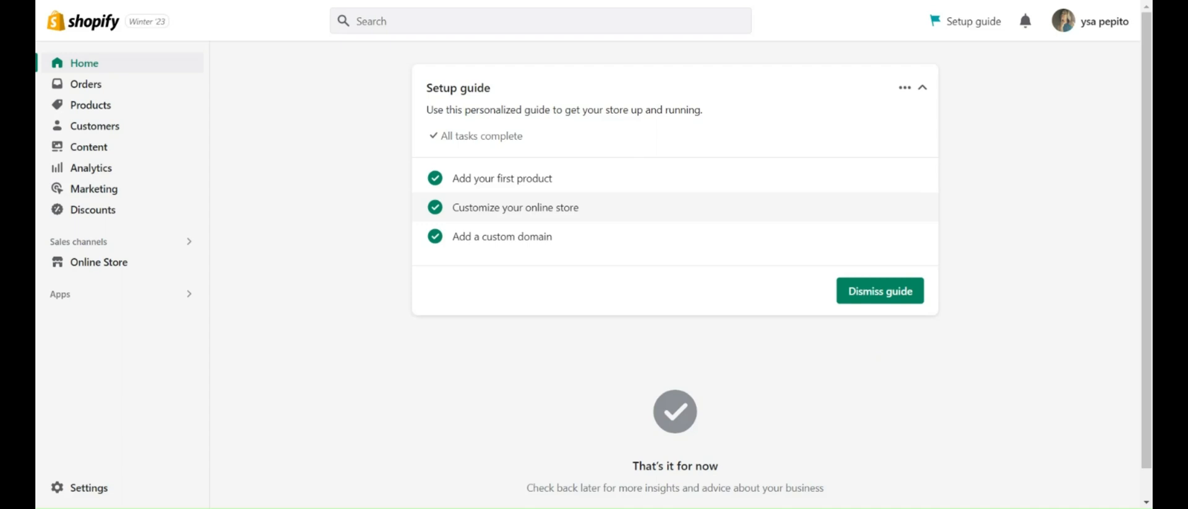
pyautogui.moveTo(796, 135)
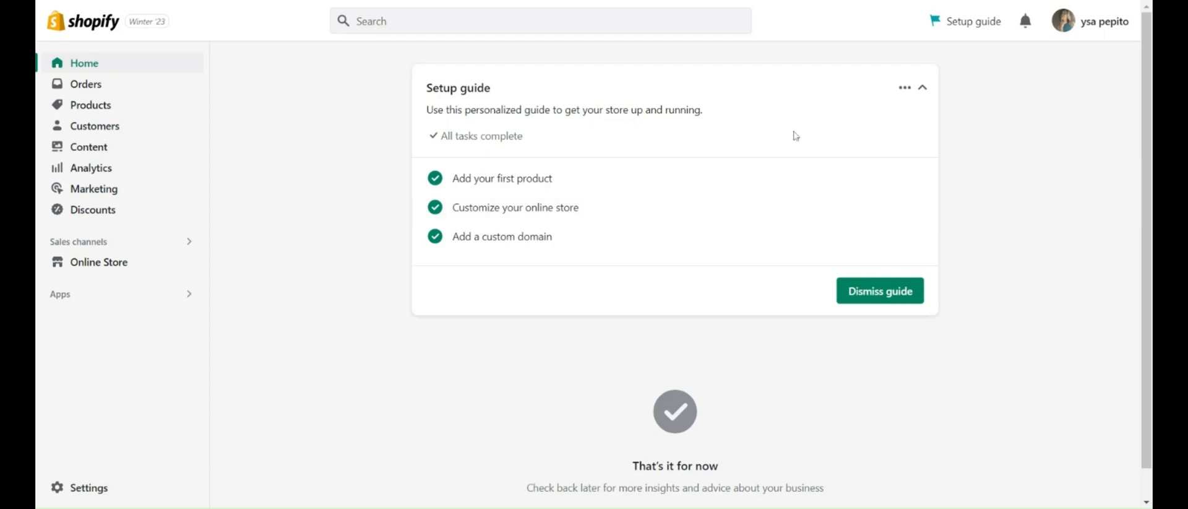
pyautogui.moveTo(796, 136)
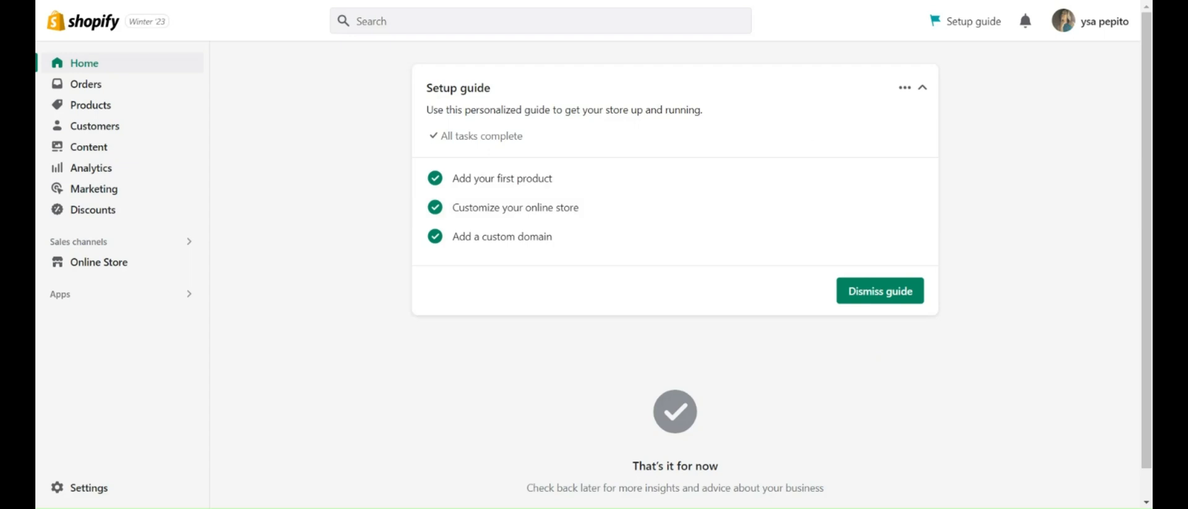
pyautogui.moveTo(307, 84)
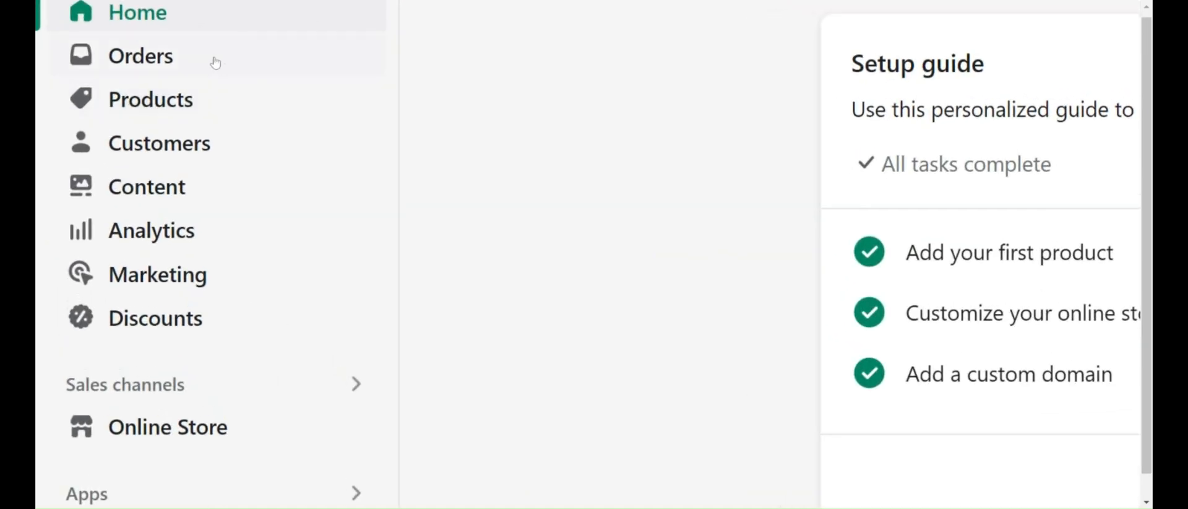
pyautogui.moveTo(205, 143)
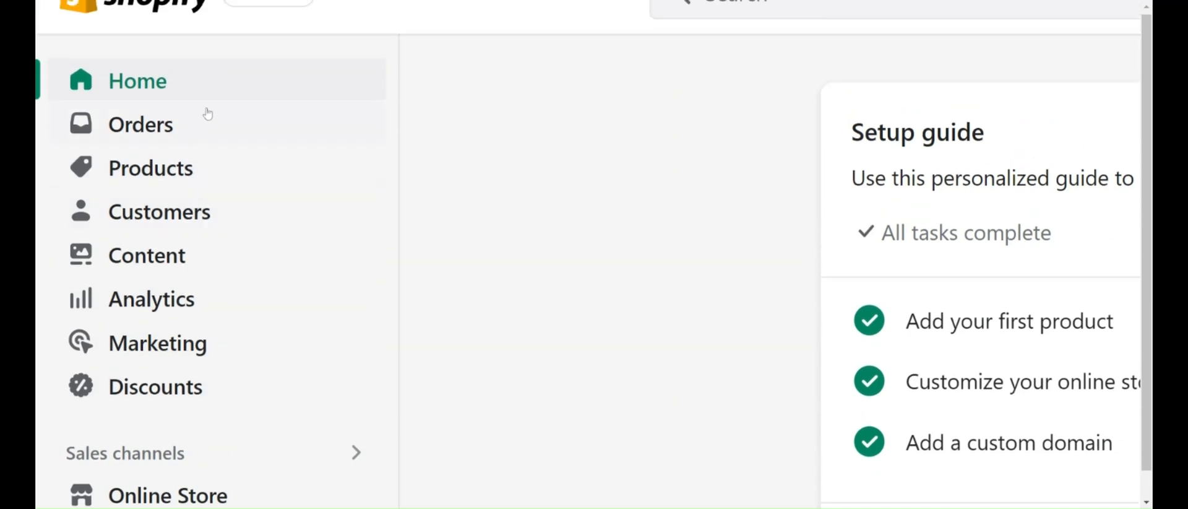
# - Go to Orders > Drafts and select draft order #D1 (₱22.40)
pyautogui.click(141, 124)
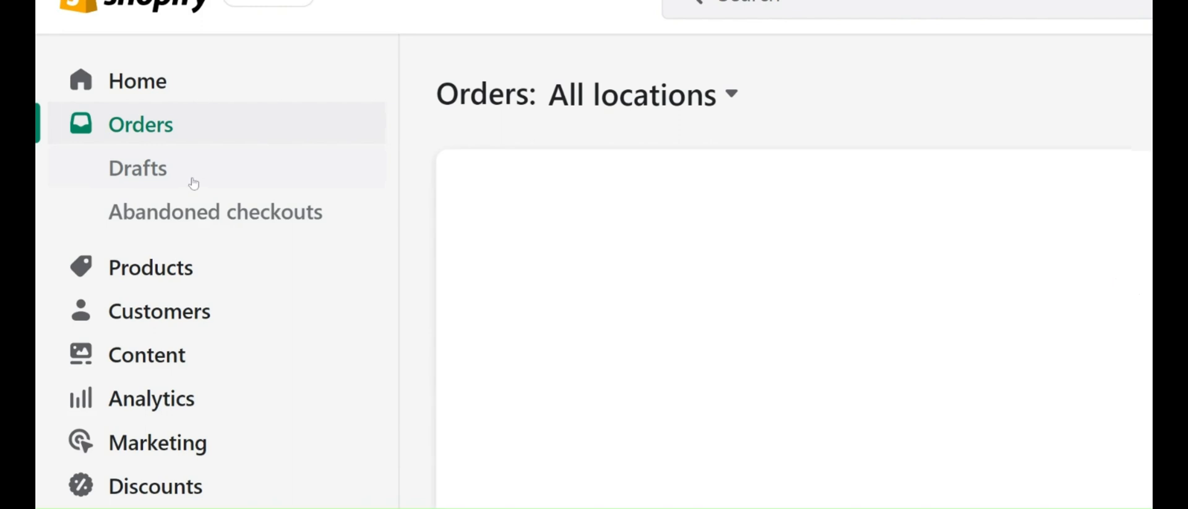
pyautogui.click(138, 168)
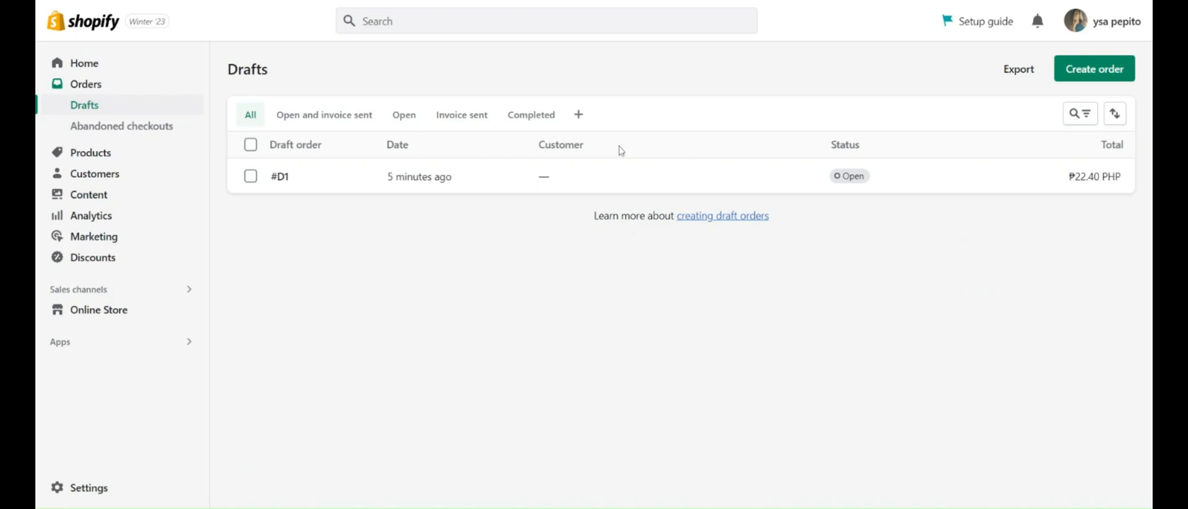
pyautogui.moveTo(491, 182)
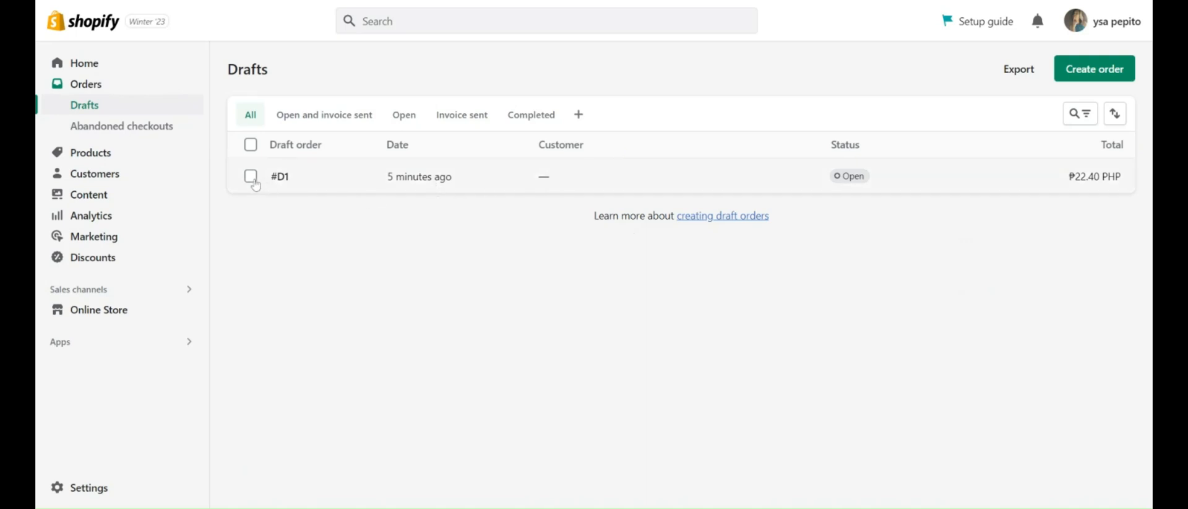
pyautogui.click(251, 176)
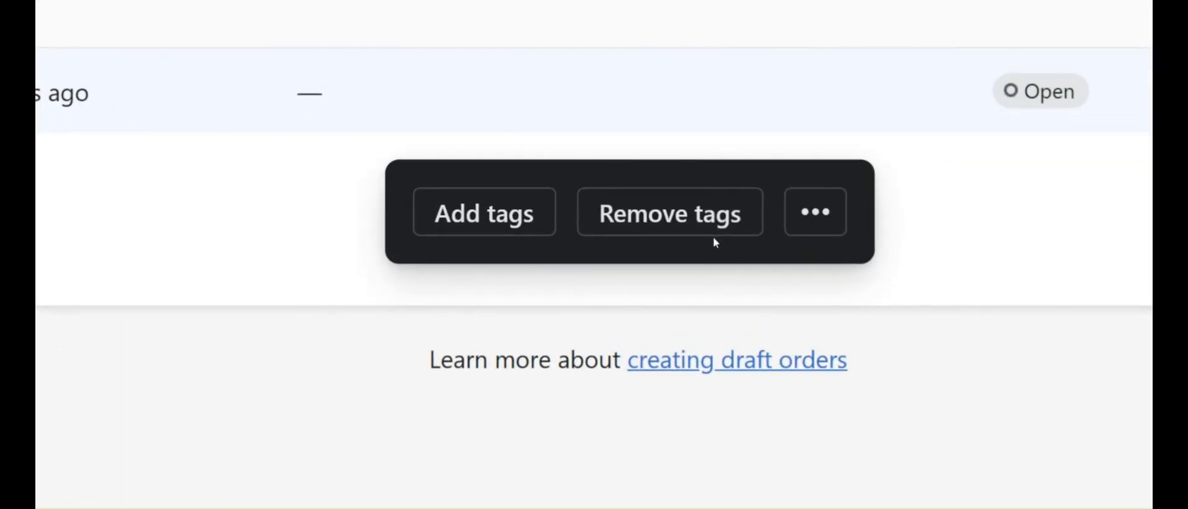
# - Reveal the more-actions menu for the selected draft #D1
pyautogui.click(814, 212)
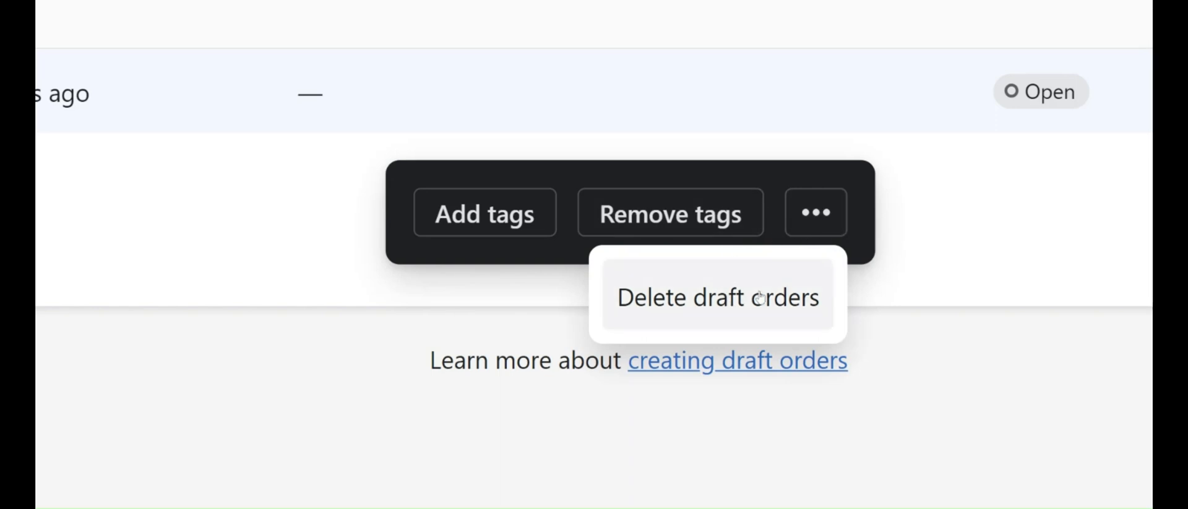
# - Delete draft order #D1 and confirm, leaving 'No draft orders found'
pyautogui.click(717, 296)
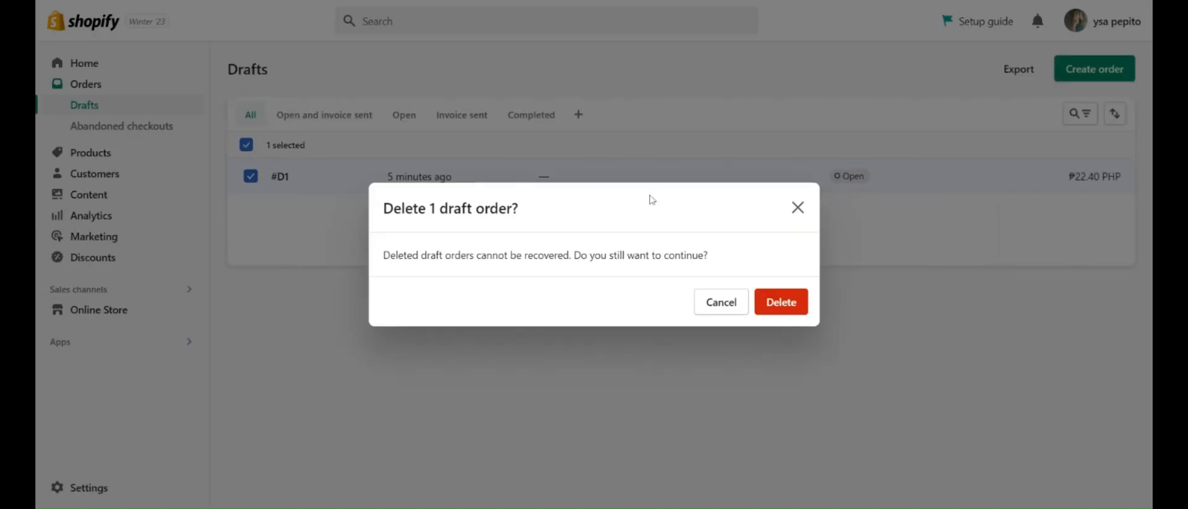
pyautogui.moveTo(718, 321)
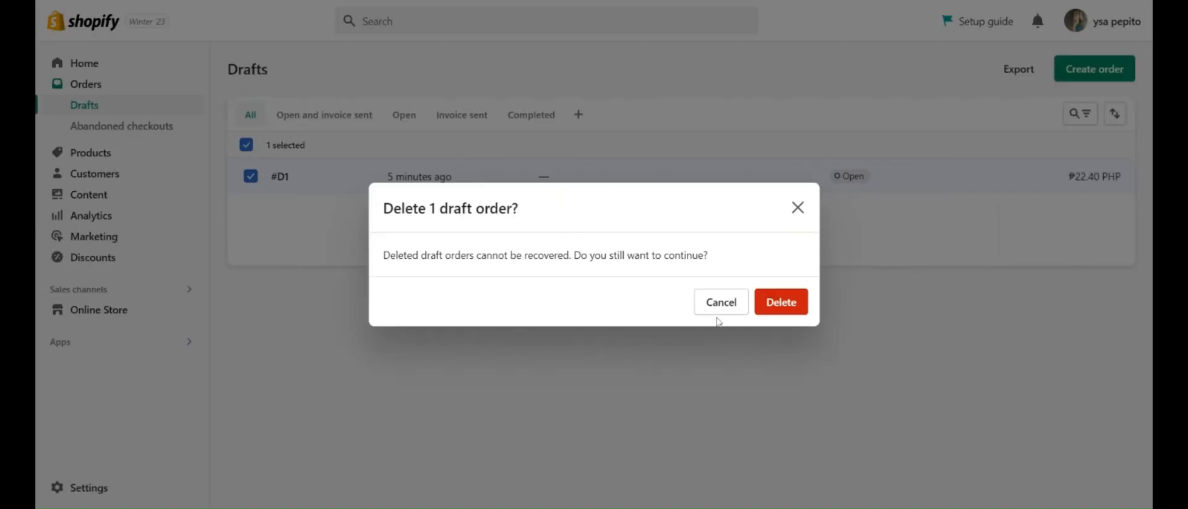
pyautogui.moveTo(813, 328)
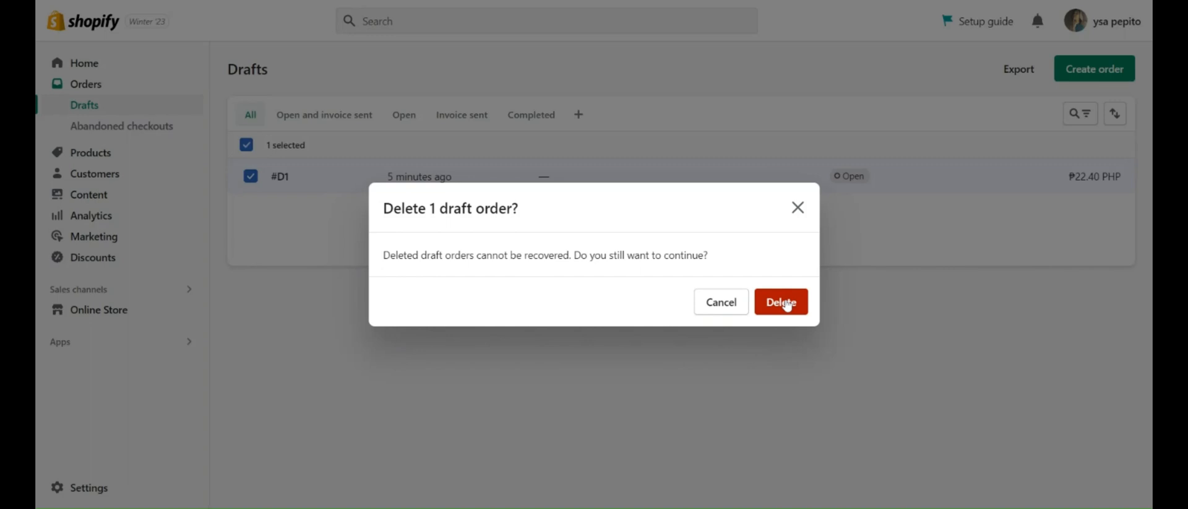
pyautogui.click(780, 302)
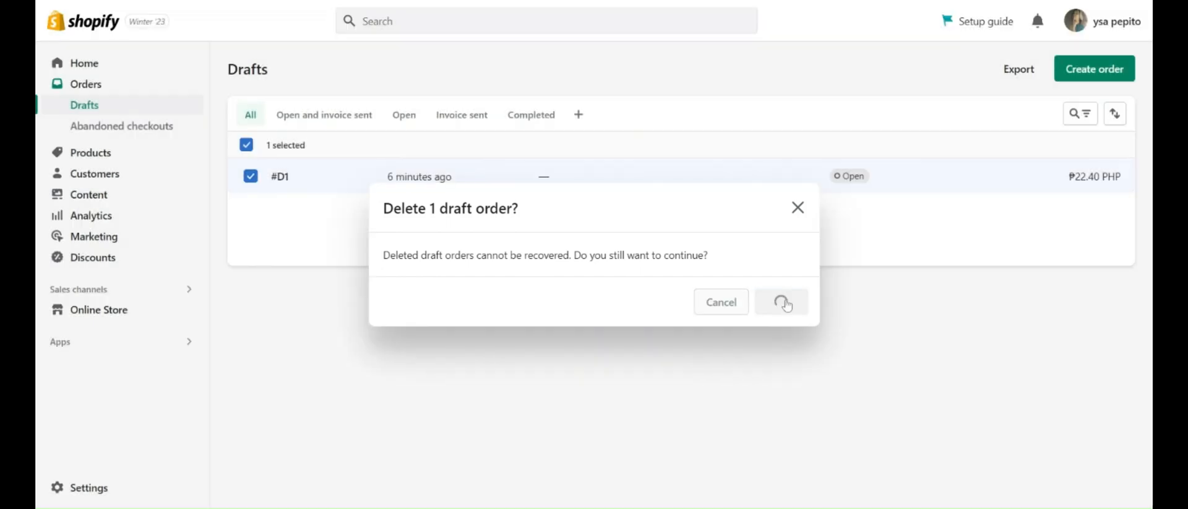
pyautogui.click(781, 301)
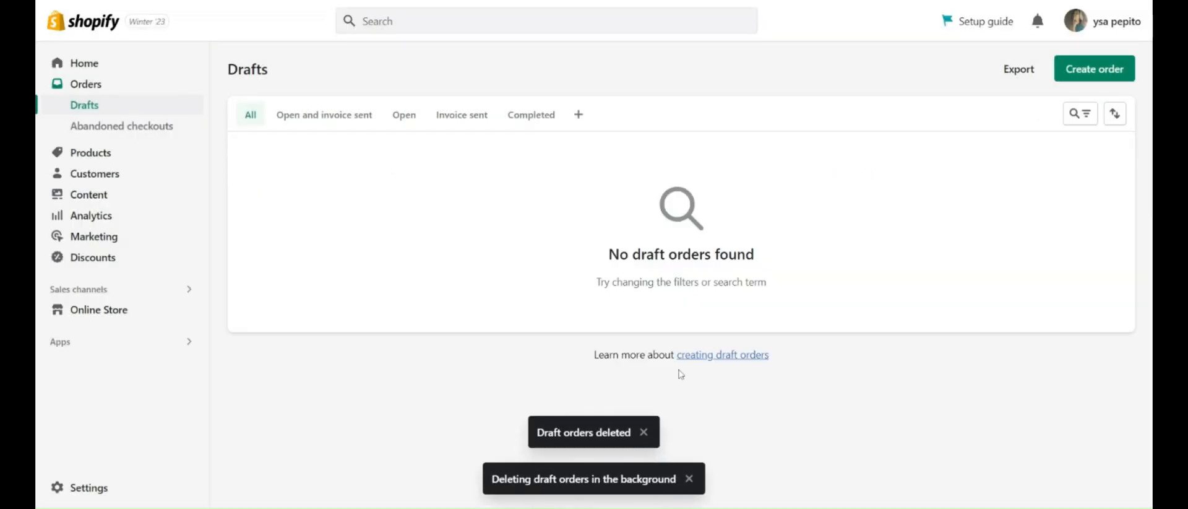